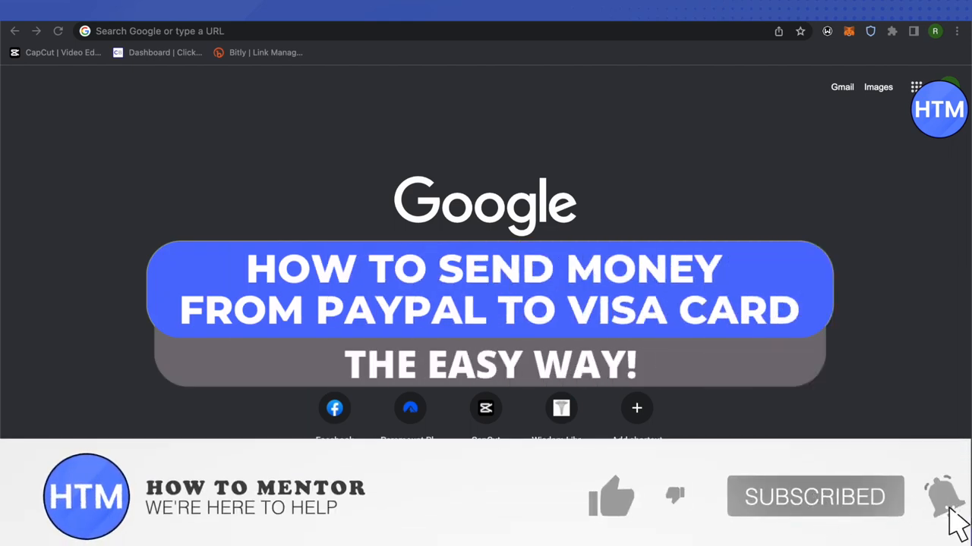
# Go to PayPal and choose to link a debit or credit card from Banks and cards
pyautogui.click(611, 497)
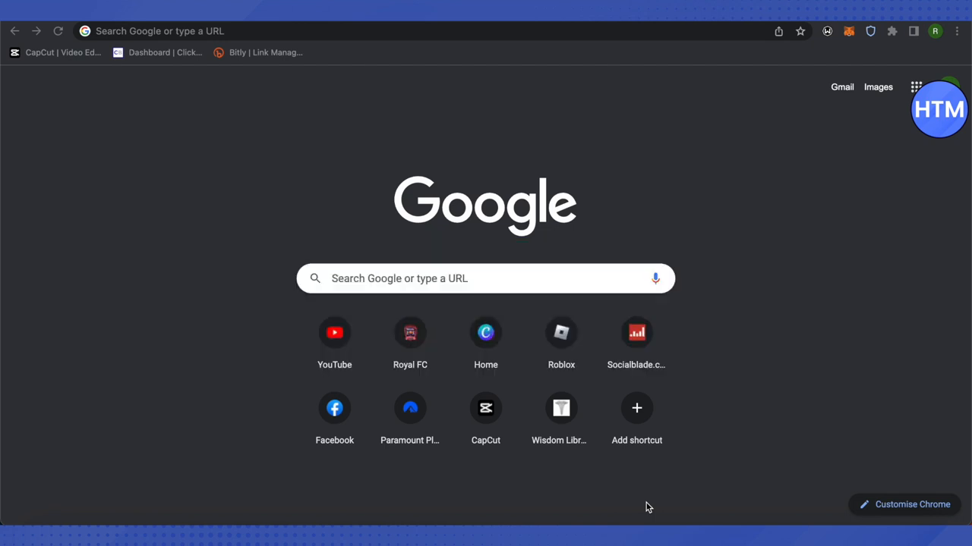
pyautogui.moveTo(673, 24)
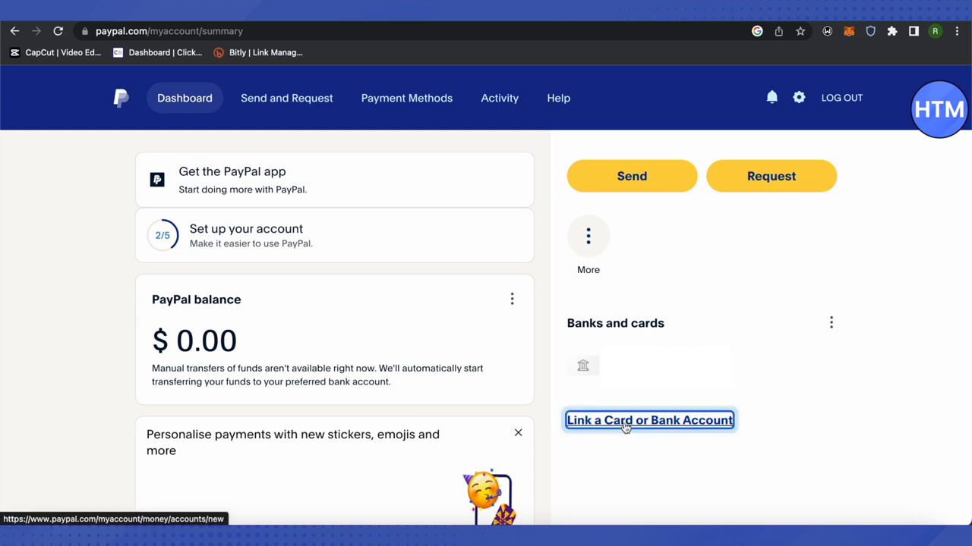
pyautogui.click(648, 419)
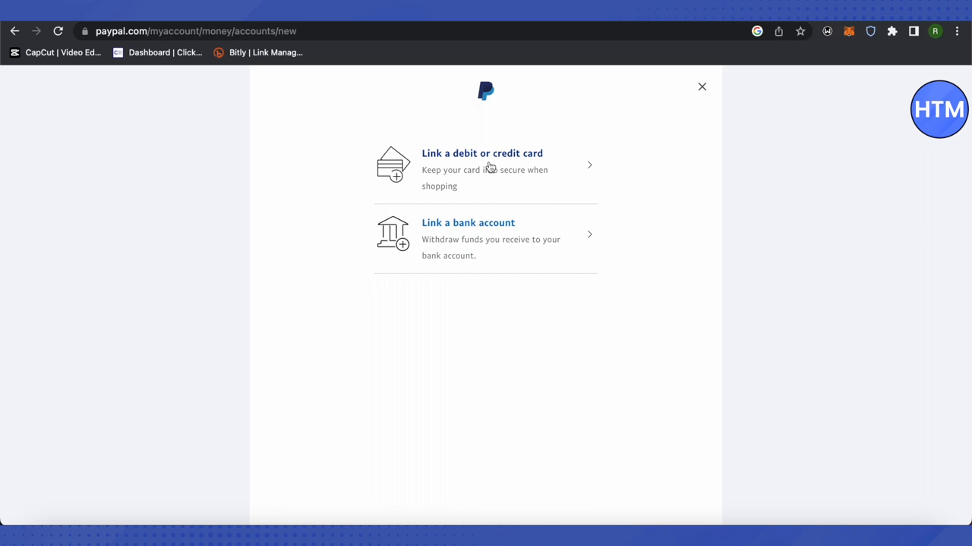
pyautogui.moveTo(486, 170)
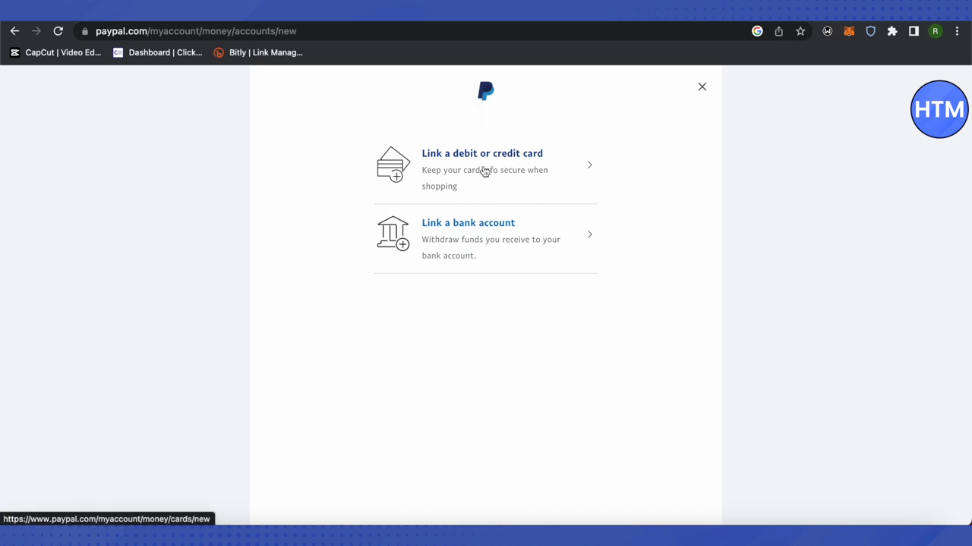
pyautogui.click(482, 165)
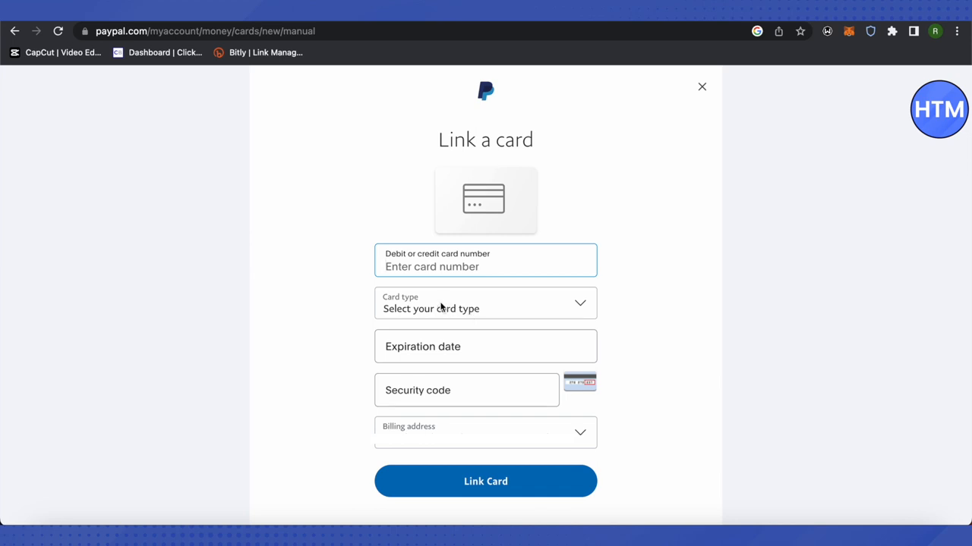
# Choose Visa from the Card type dropdown and confirm it stays selected
pyautogui.click(485, 303)
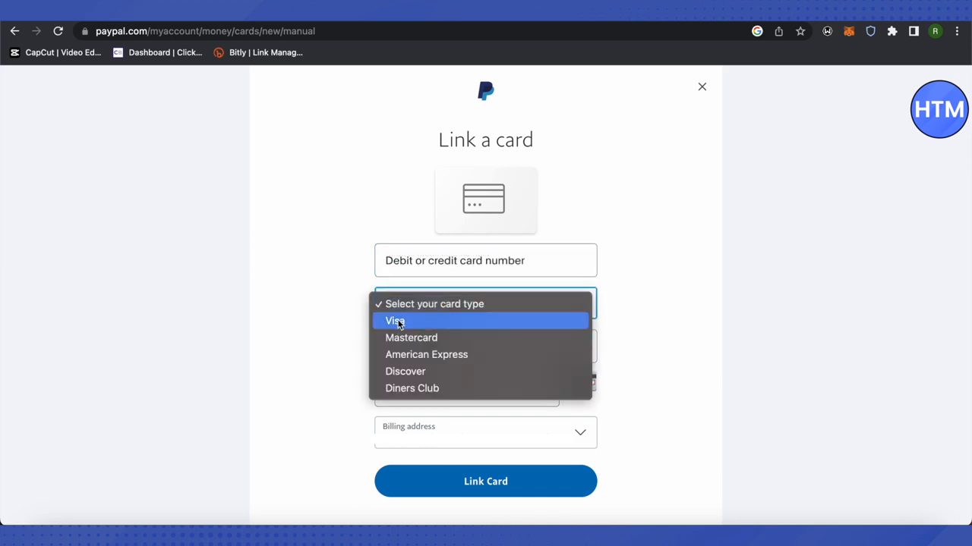
pyautogui.click(394, 303)
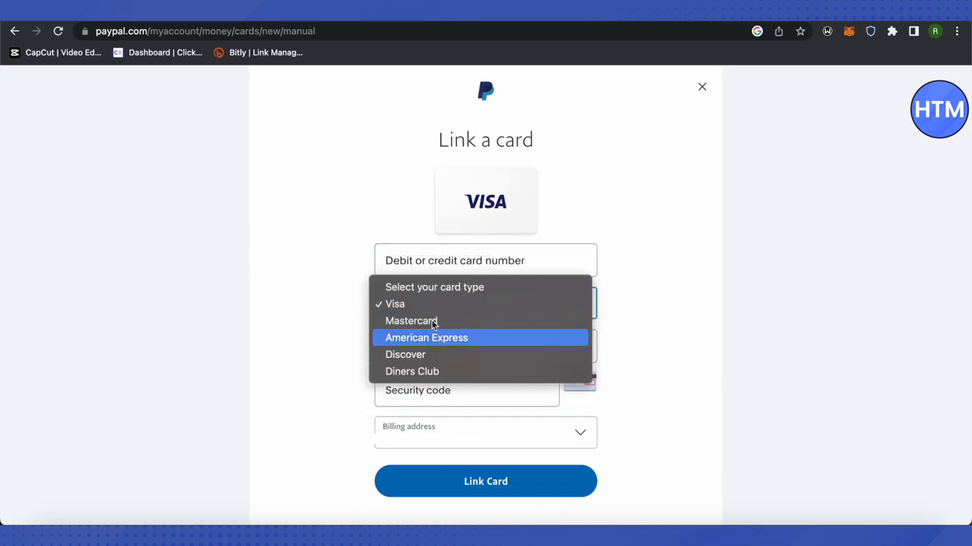
pyautogui.moveTo(406, 303)
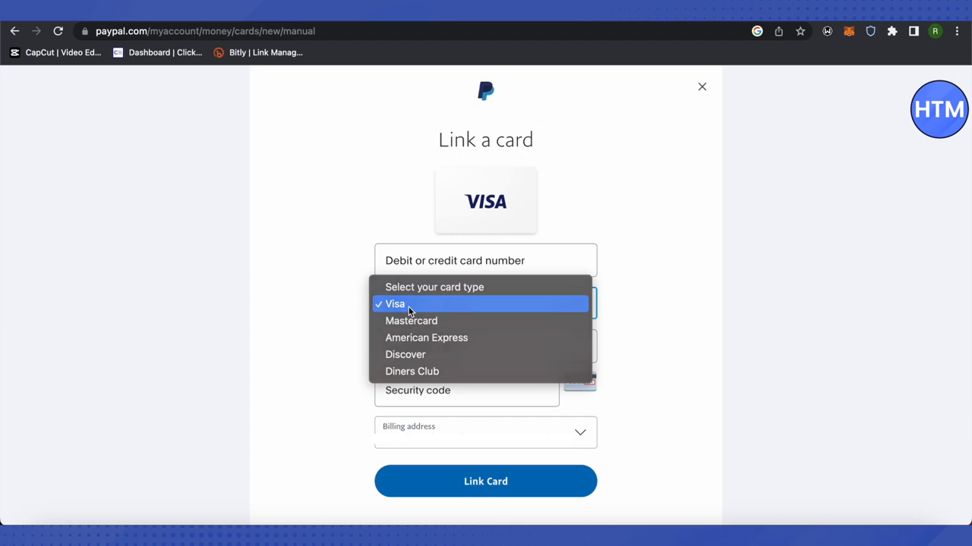
pyautogui.click(394, 304)
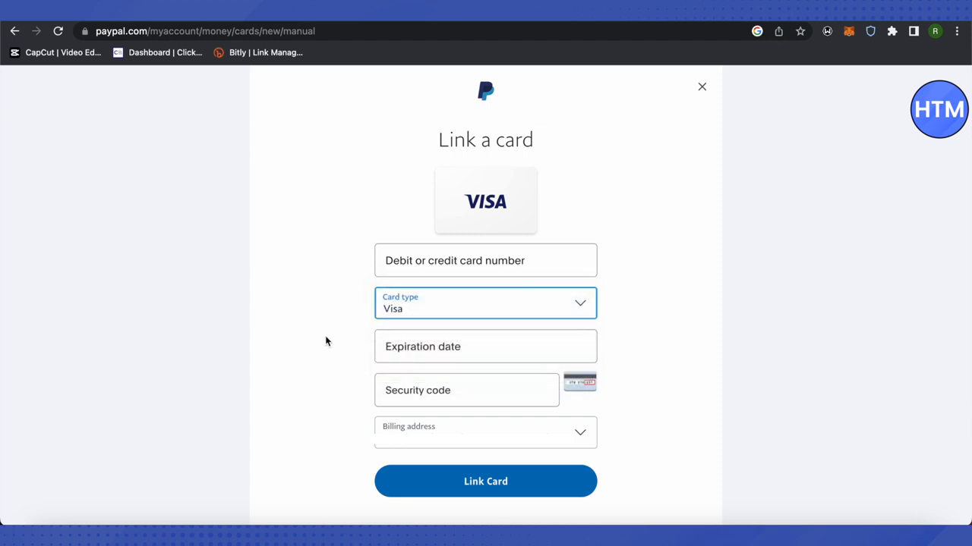
pyautogui.moveTo(343, 357)
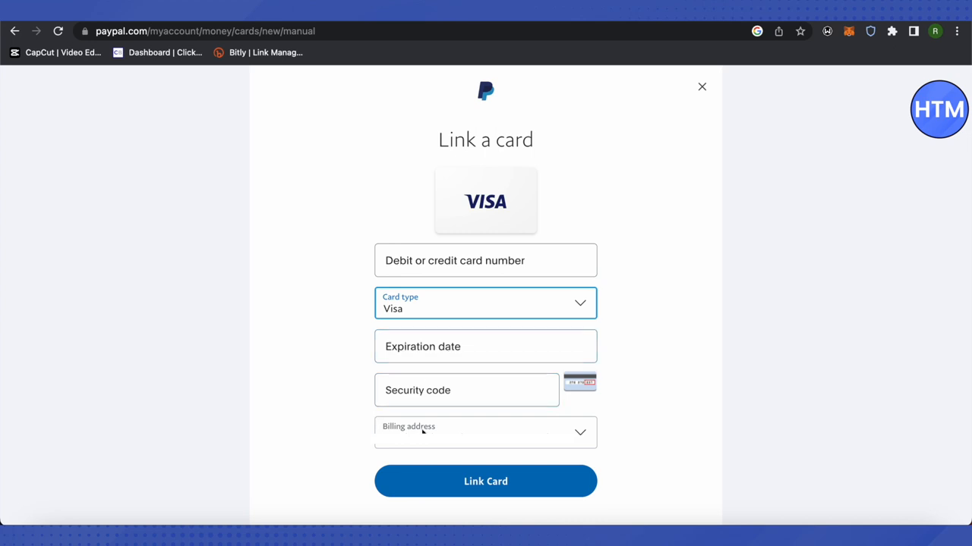
pyautogui.moveTo(338, 485)
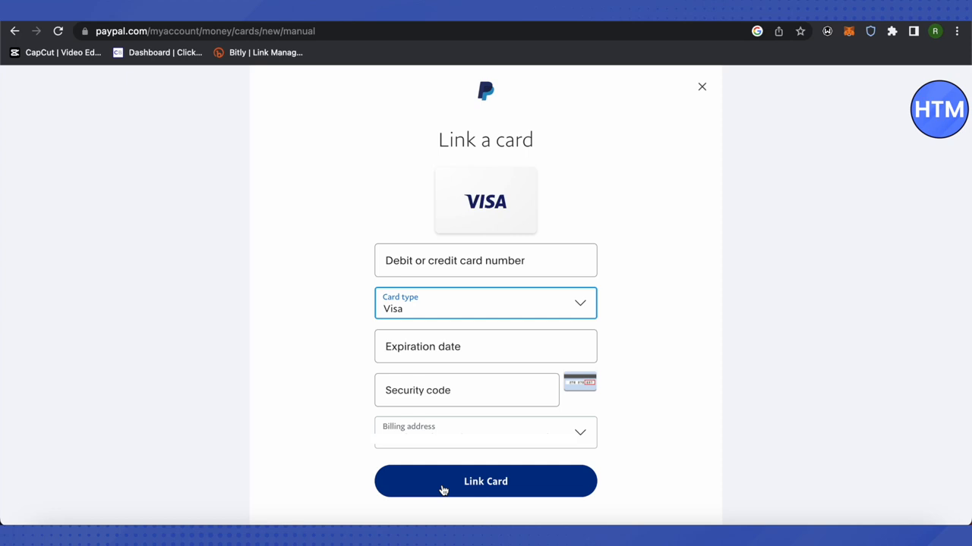
pyautogui.moveTo(680, 365)
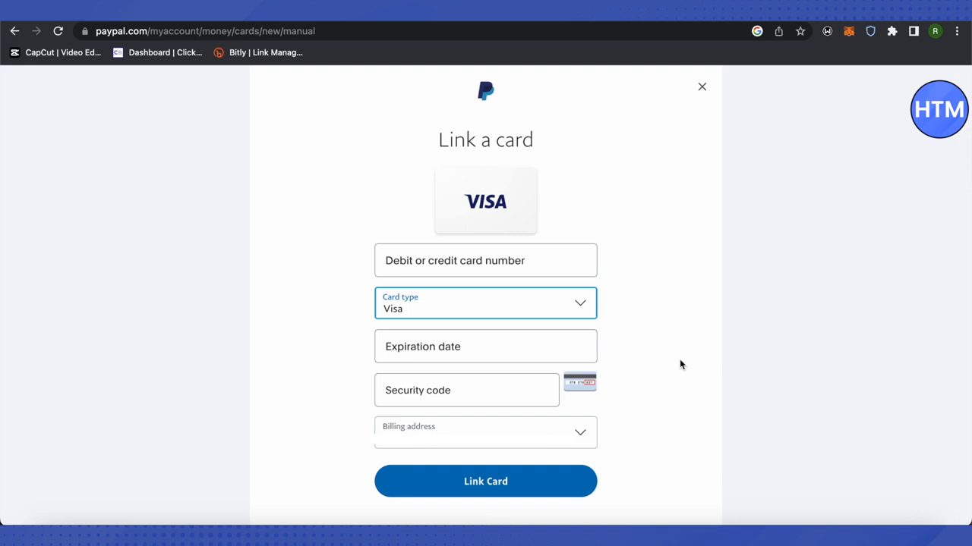